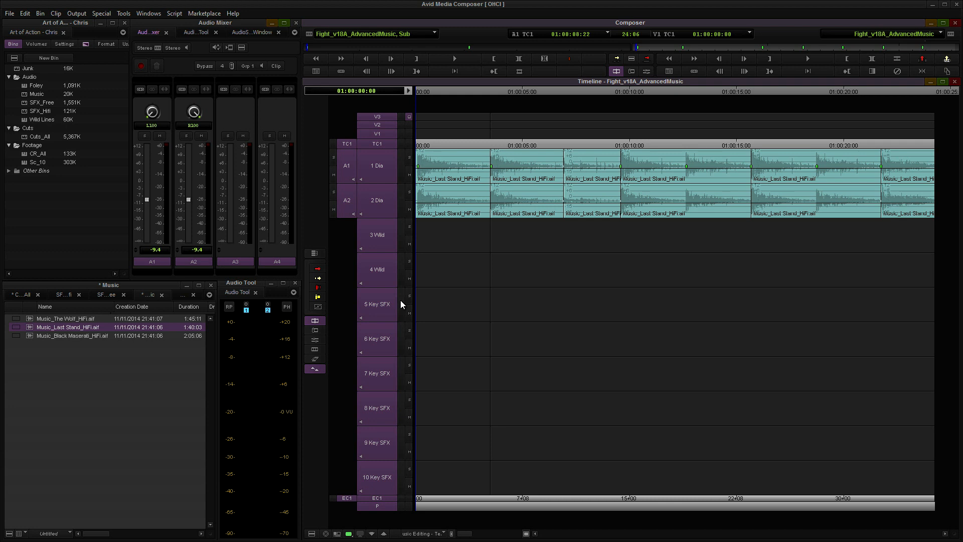
mouse_move(765, 133)
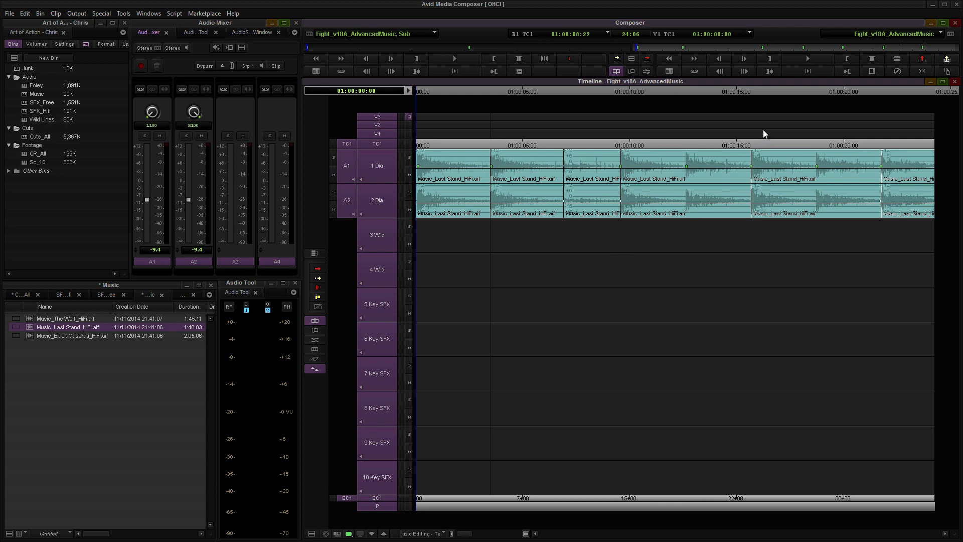
mouse_move(852, 161)
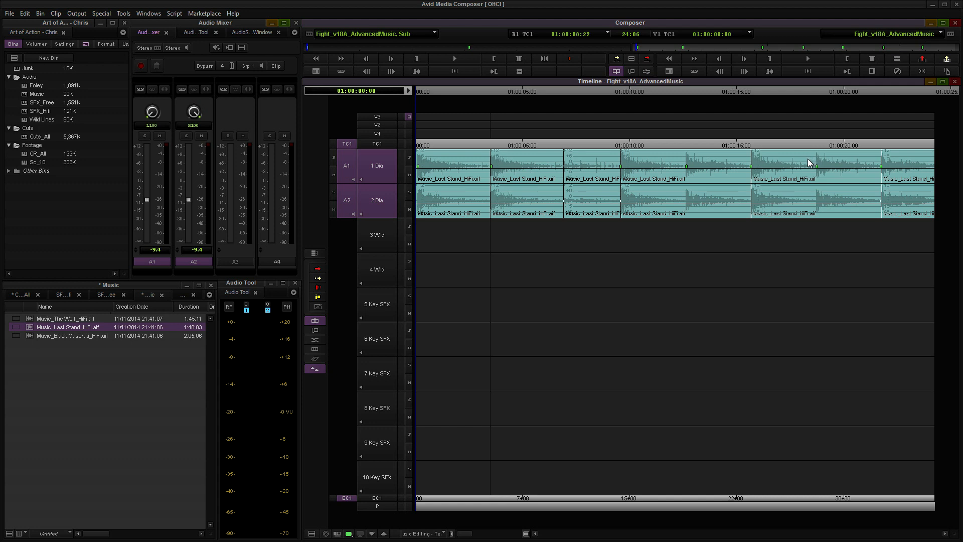
mouse_move(599, 170)
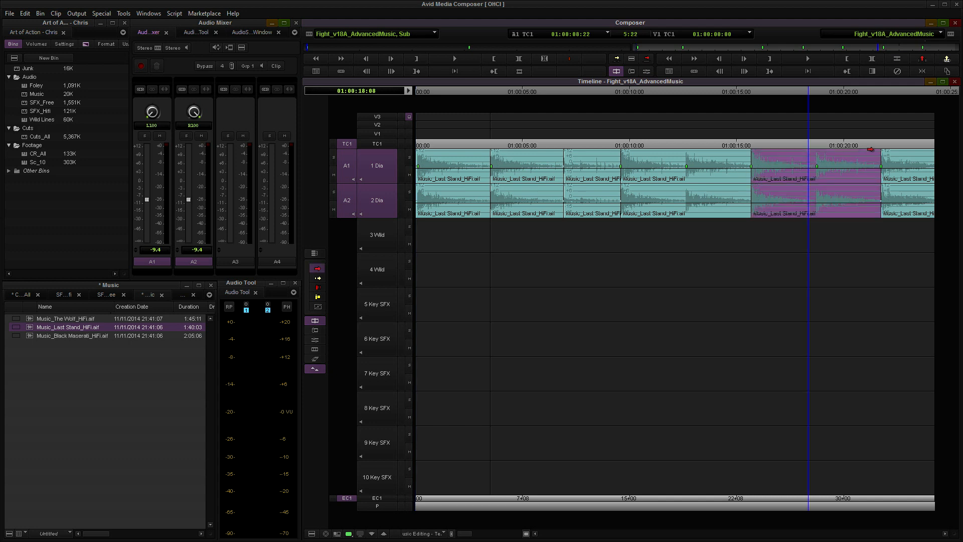
Step: Zoom the Timeline out past 30 seconds and open the AudioSuite window
left_click(840, 148)
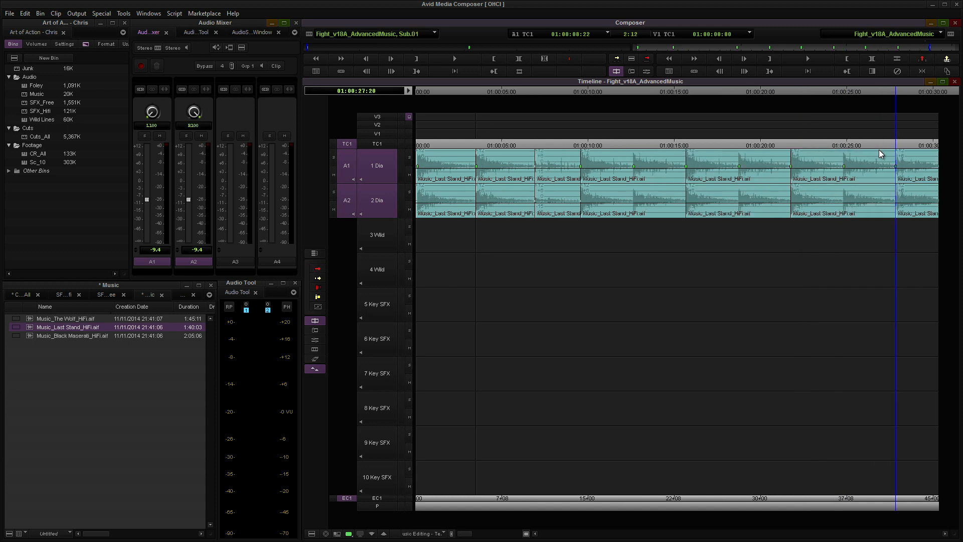
left_click(565, 148)
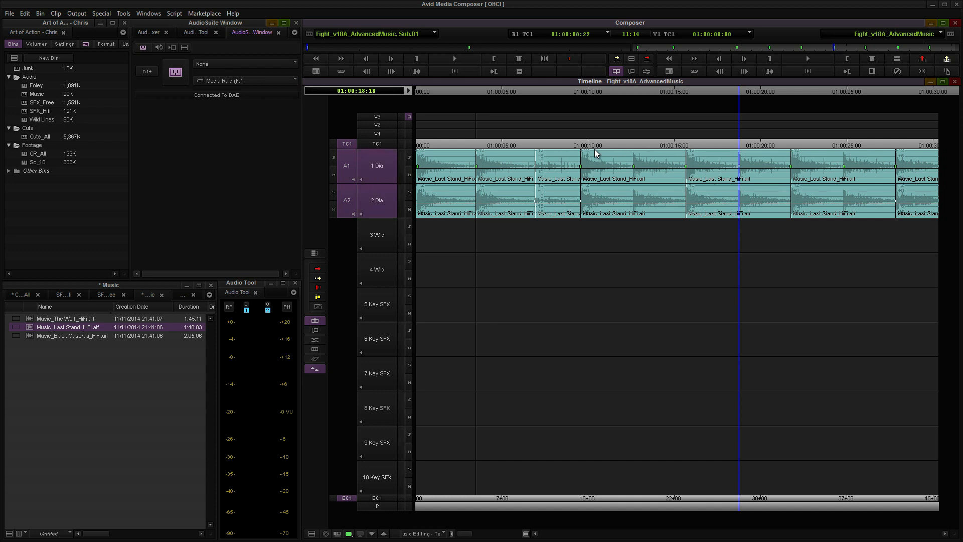
mouse_move(883, 162)
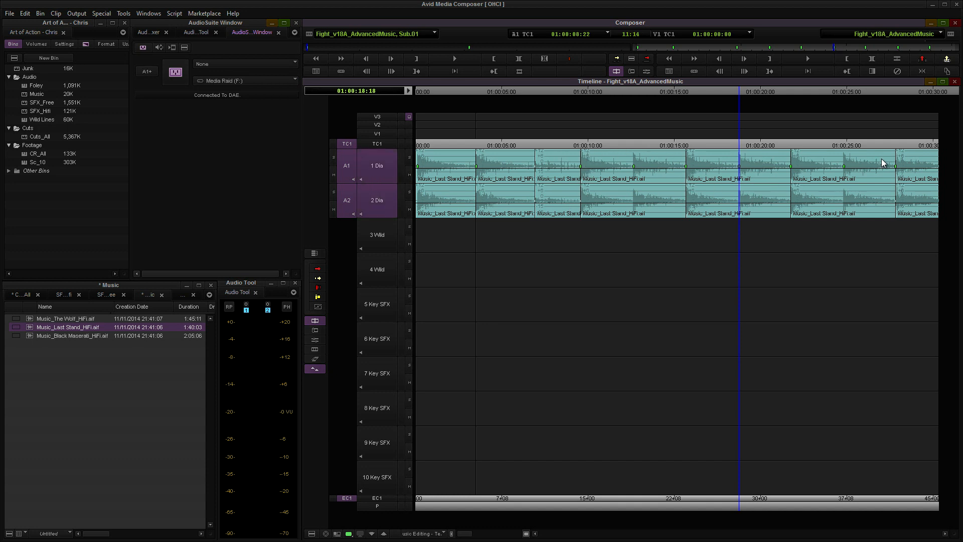
mouse_move(610, 170)
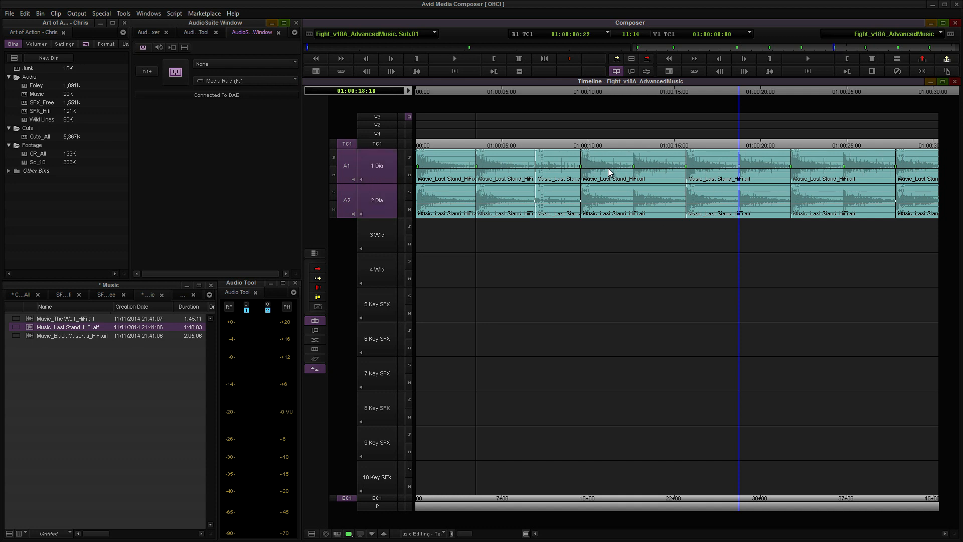
Step: Apply a +2 semitone Pitch Shift to the A1/A2 beat near 01:00:15
left_click(607, 164)
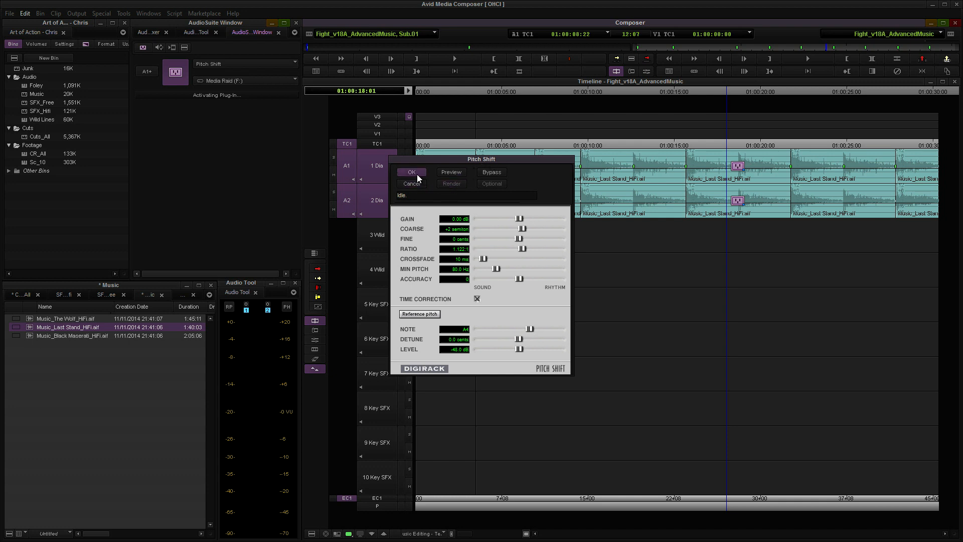
left_click(411, 172)
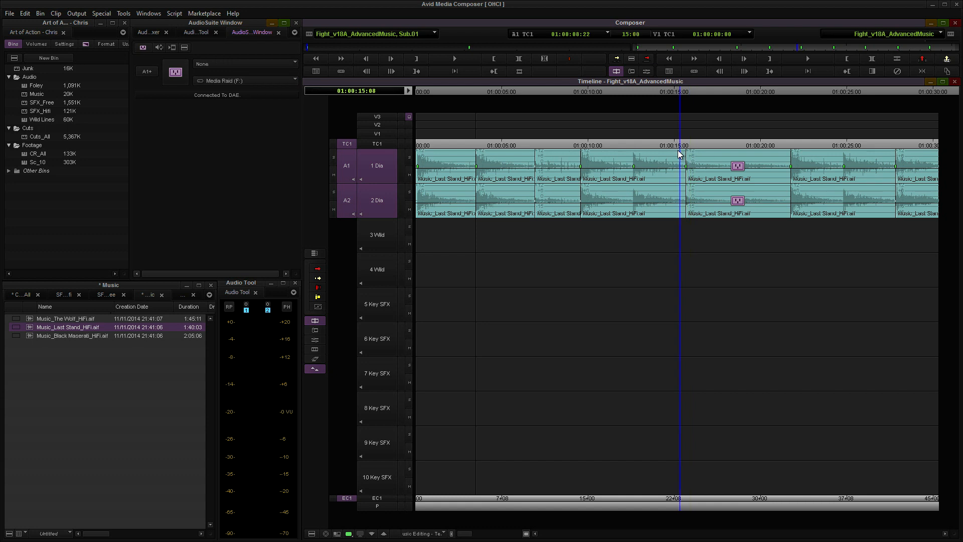
Step: Add a Quick Transition dissolve at the cut before the pitch-shifted beat
left_click(808, 58)
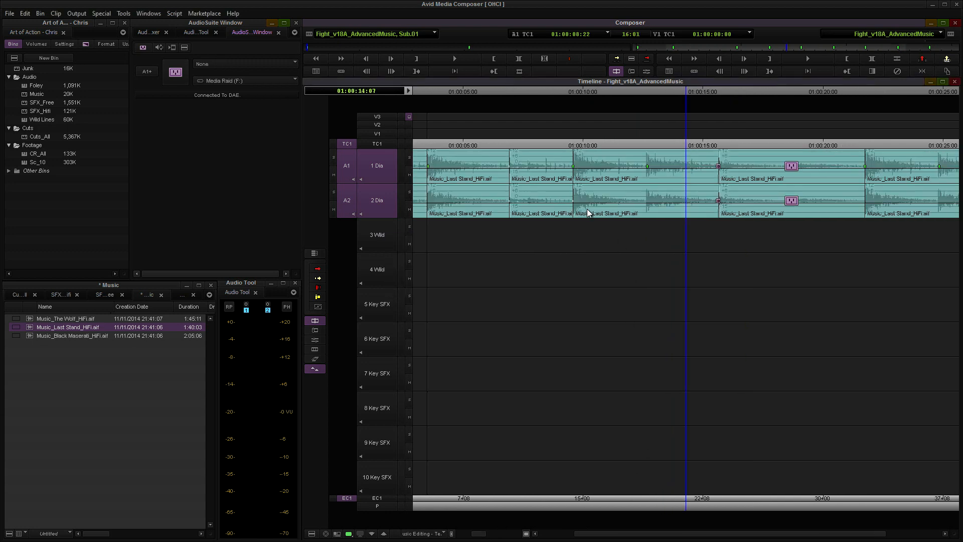
left_click(807, 58)
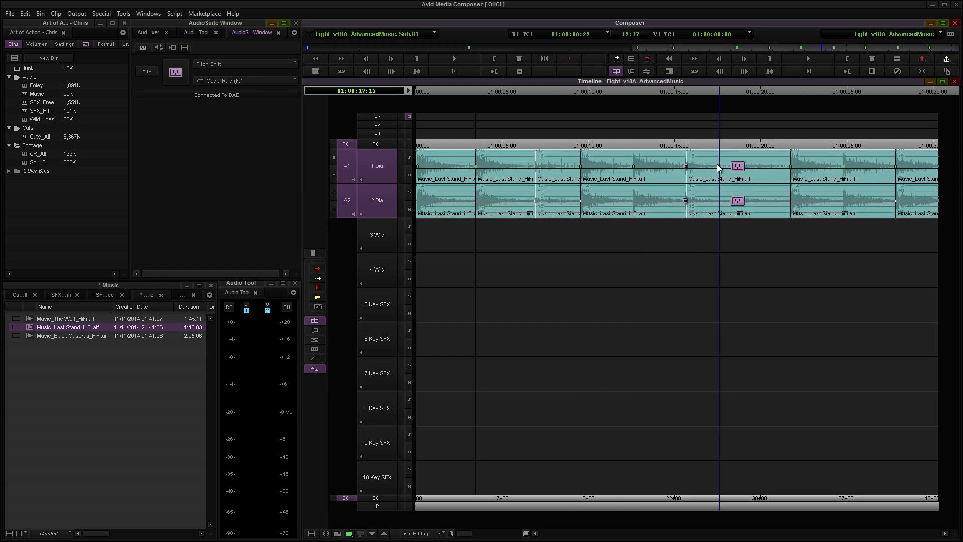
mouse_move(733, 164)
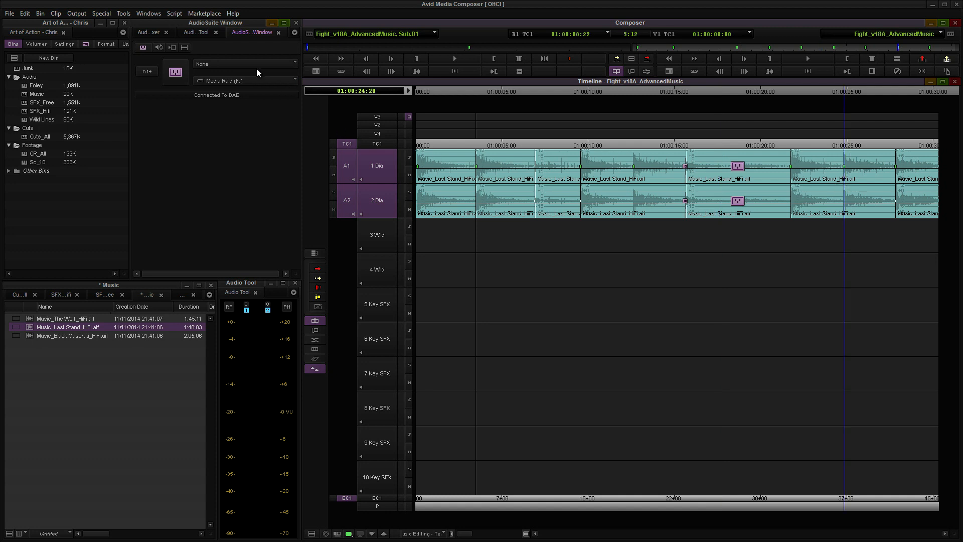
Step: Apply Pitch Shift to the beat near 01:00:21 and mark both shifted beats for rendering
left_click(244, 63)
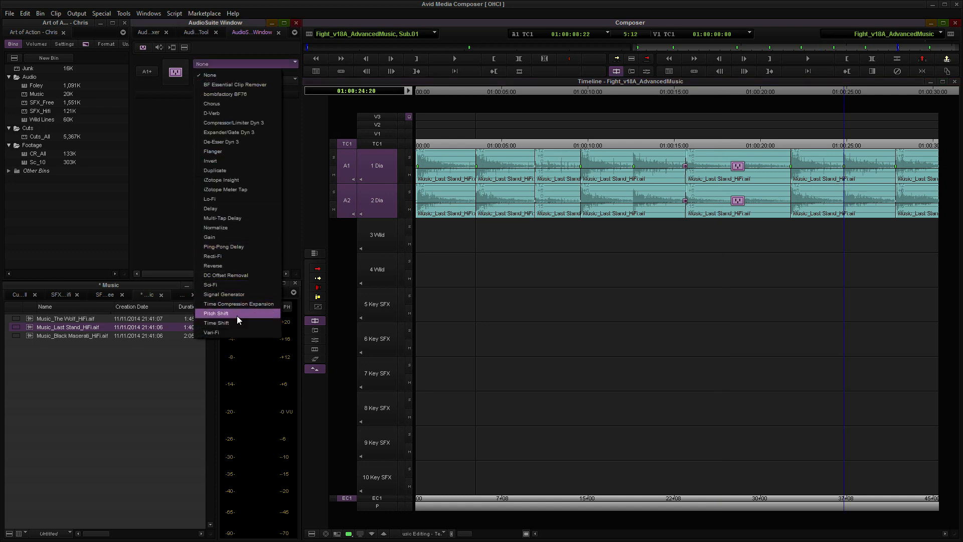
left_click(216, 313)
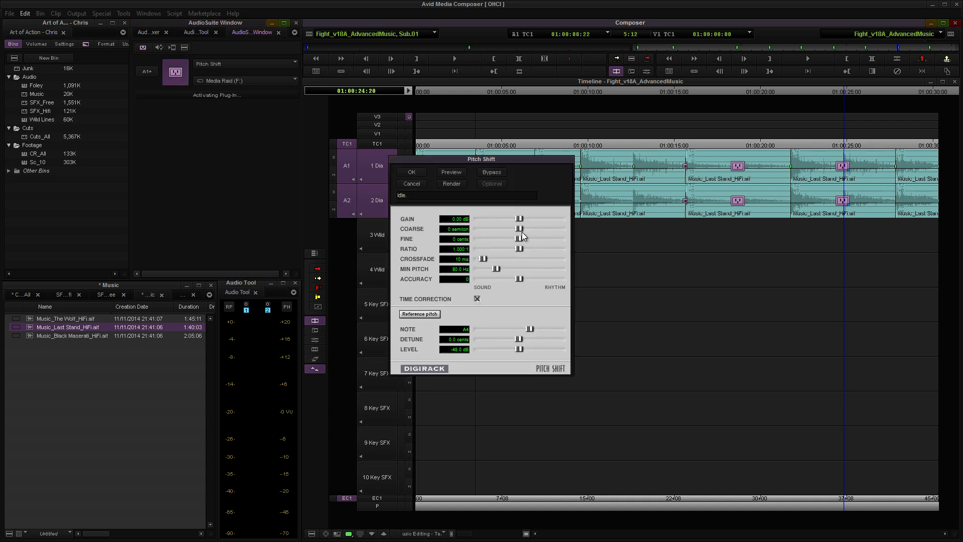
left_click(451, 173)
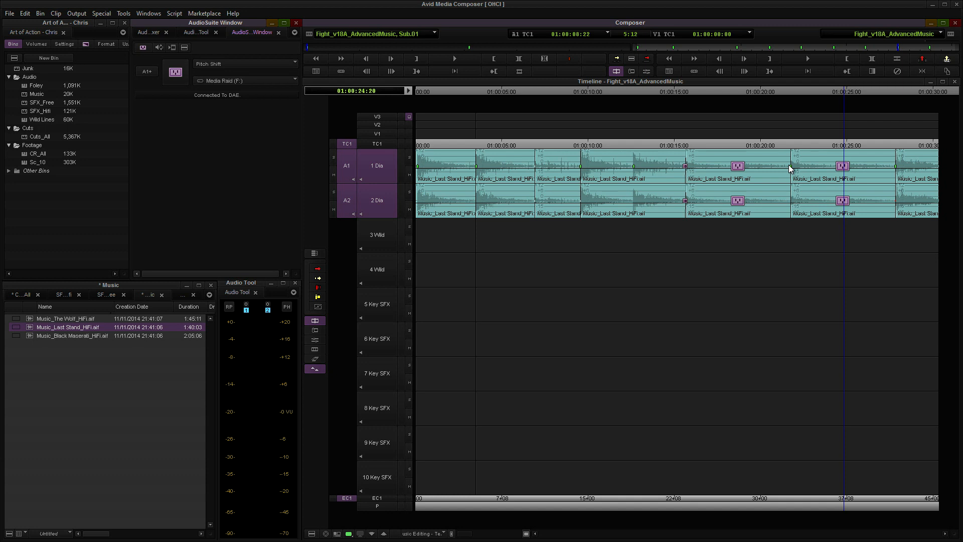
left_click(789, 166)
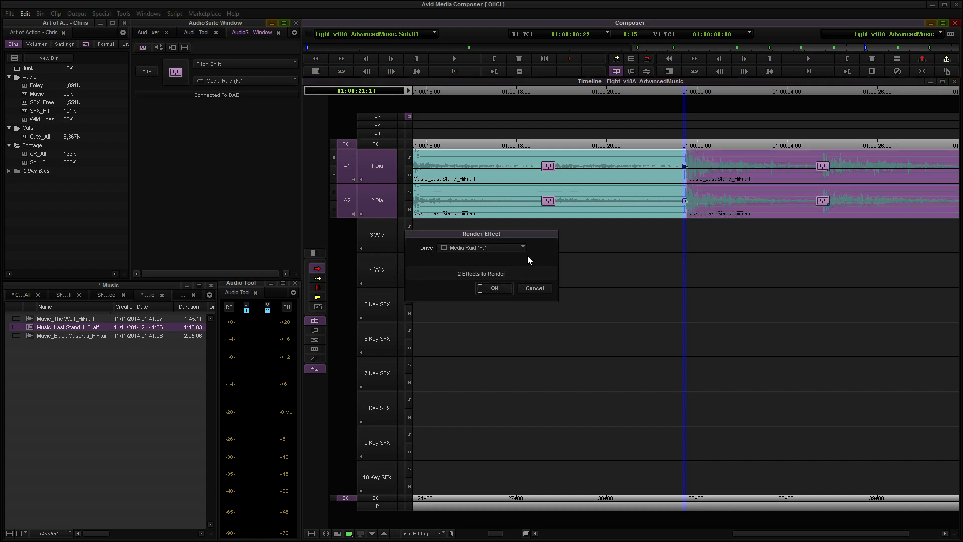
Step: Confirm rendering the two Pitch Shift effects in the Render Effect dialog
left_click(493, 287)
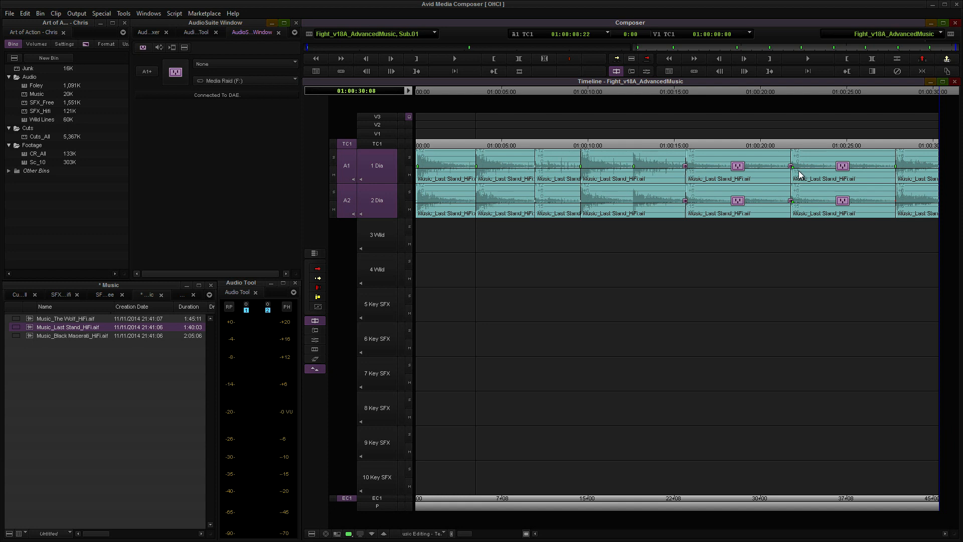
mouse_move(664, 157)
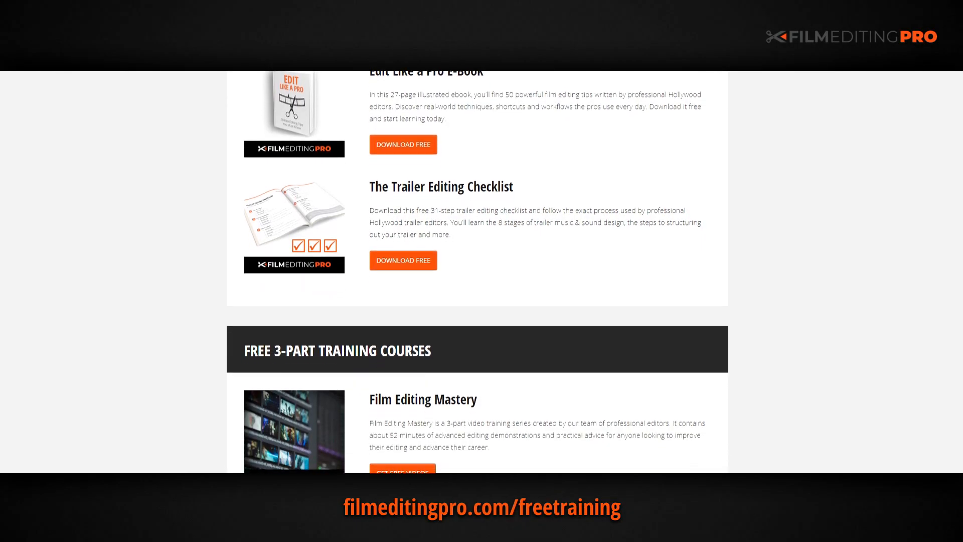
Step: Scroll the filmeditingpro.com free training page down to the Free 3-Part Training Courses
scroll("down", 3)
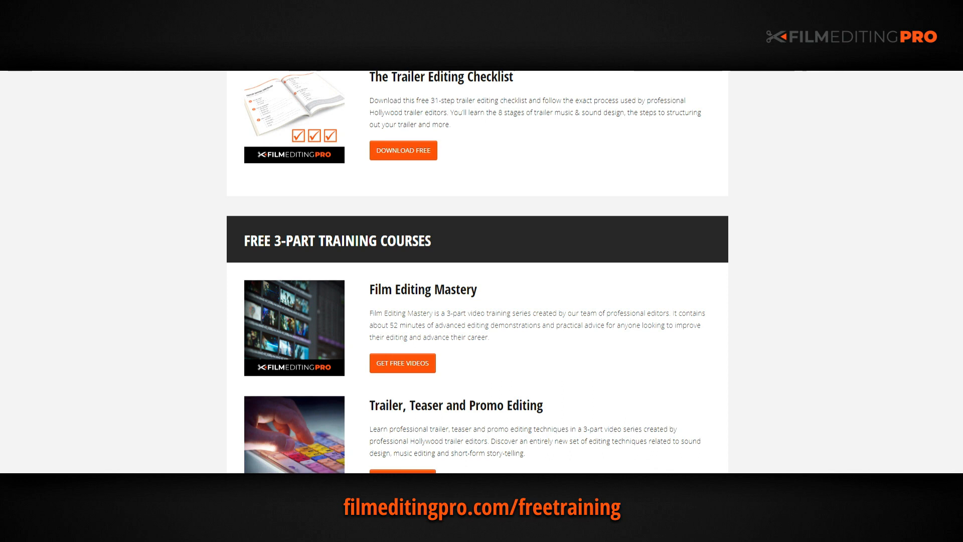